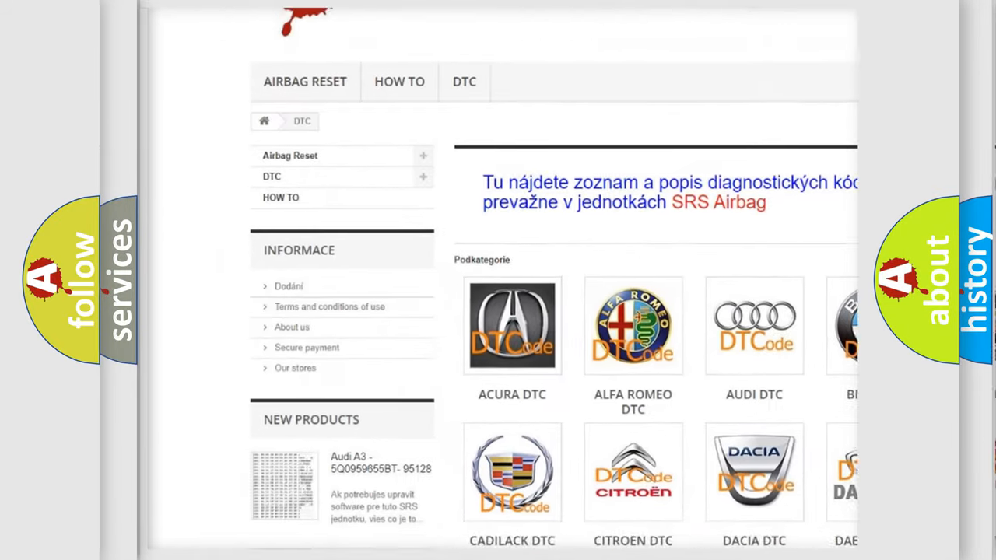
{"action": "scroll", "scroll_direction": "down", "scroll_amount": 3}
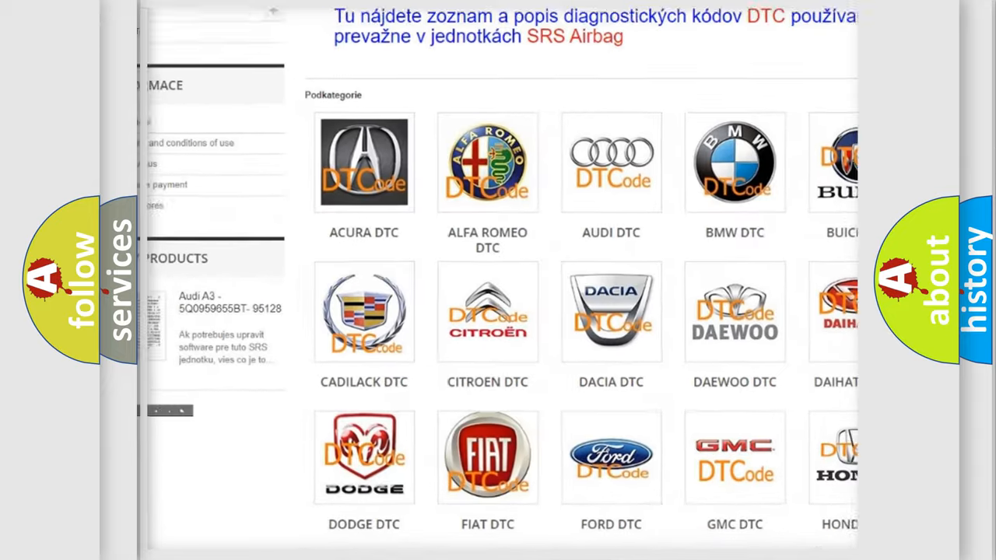
{"action": "scroll", "scroll_direction": "down", "scroll_amount": 3}
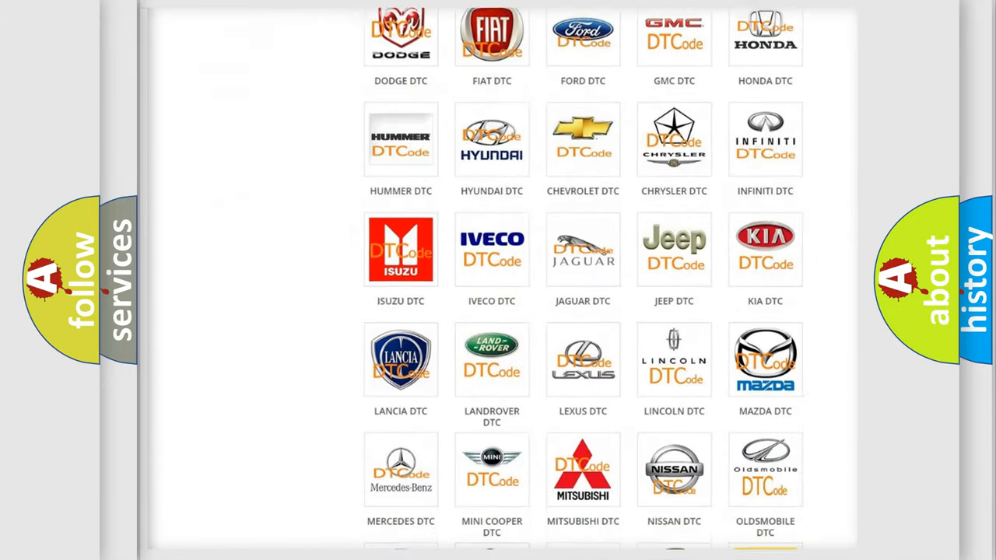
{"action": "scroll", "scroll_direction": "down", "scroll_amount": 3}
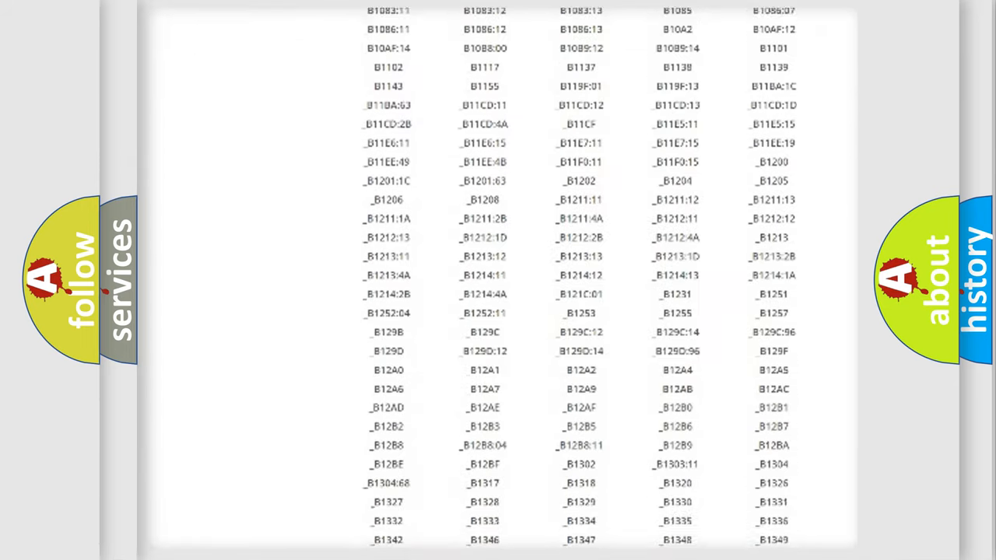
{"action": "scroll", "scroll_direction": "down", "scroll_amount": 3}
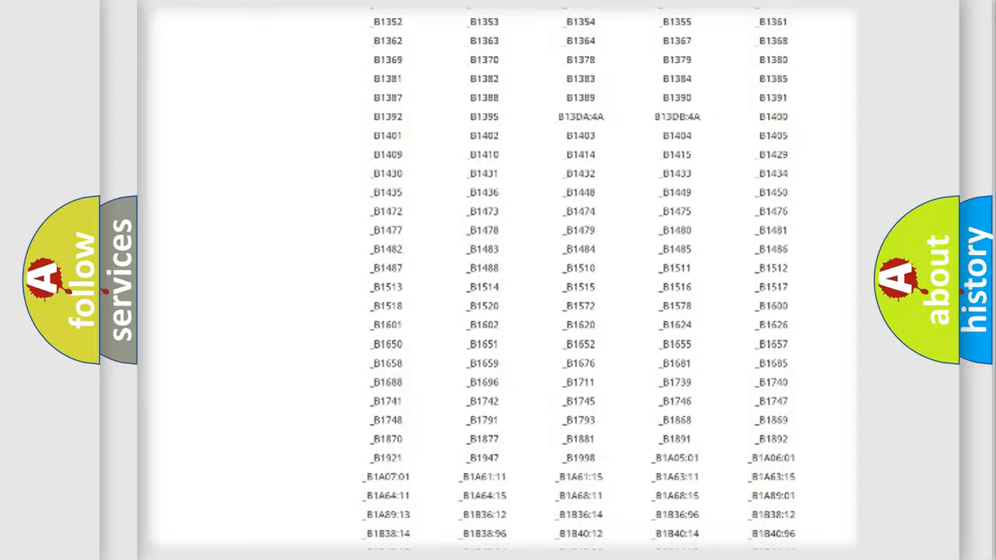